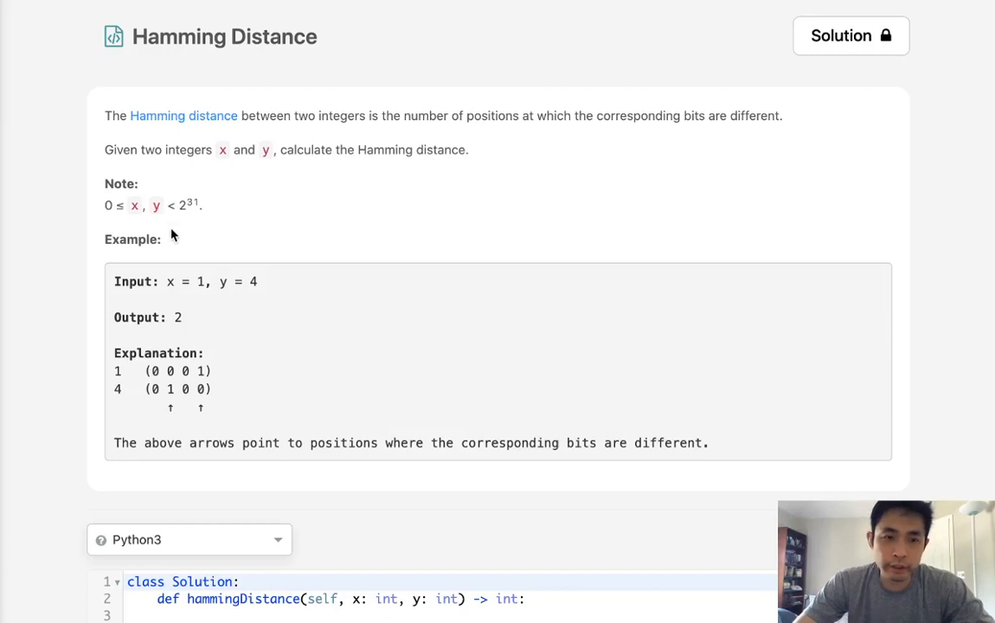
{"action": "mouse_move", "coordinate": [156, 132]}
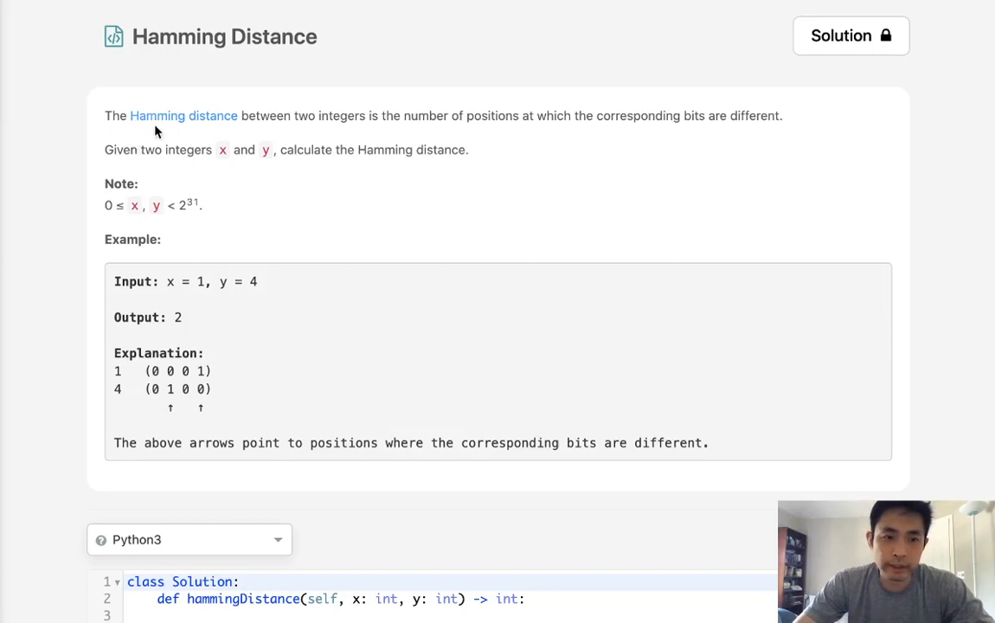
{"action": "mouse_move", "coordinate": [176, 142]}
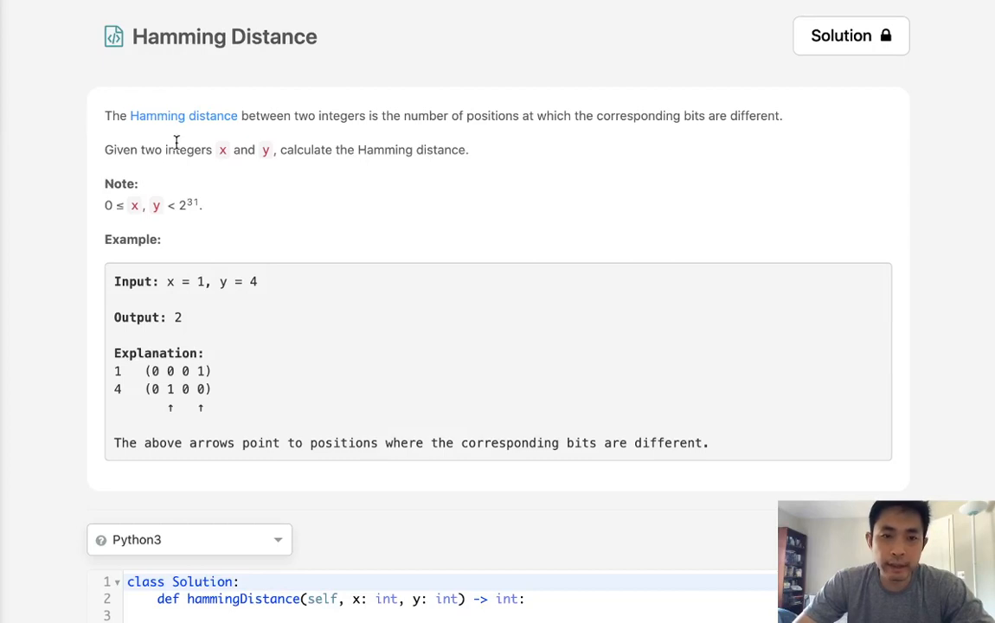
{"action": "mouse_move", "coordinate": [580, 135]}
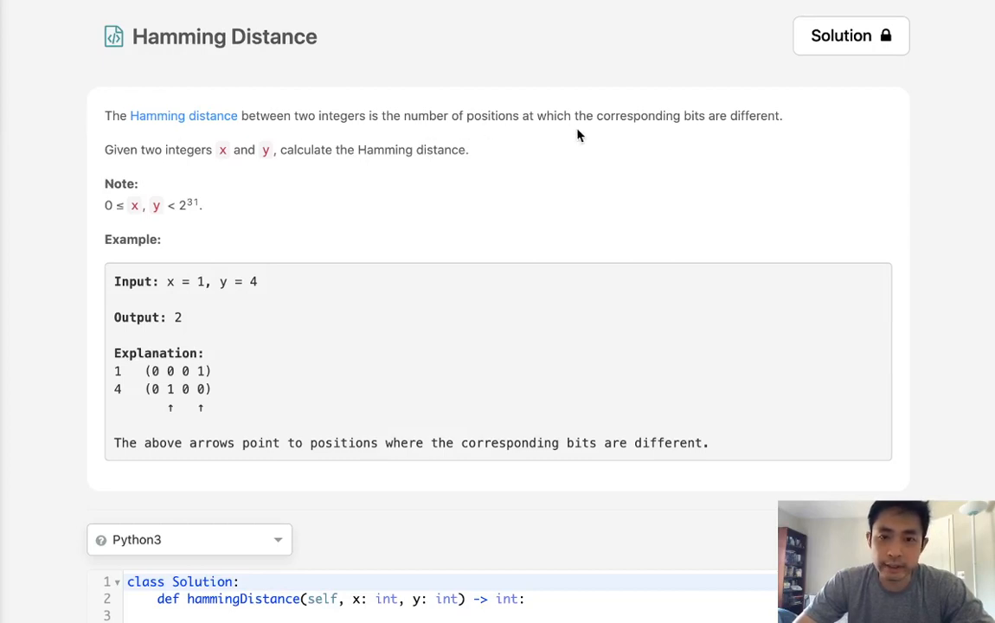
{"action": "mouse_move", "coordinate": [666, 129]}
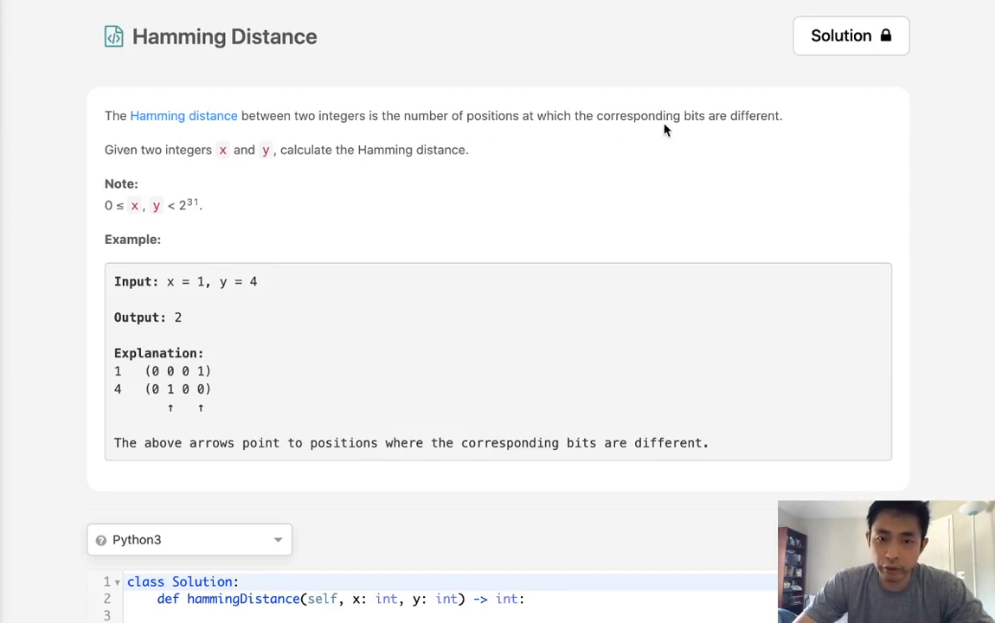
{"action": "mouse_move", "coordinate": [196, 167]}
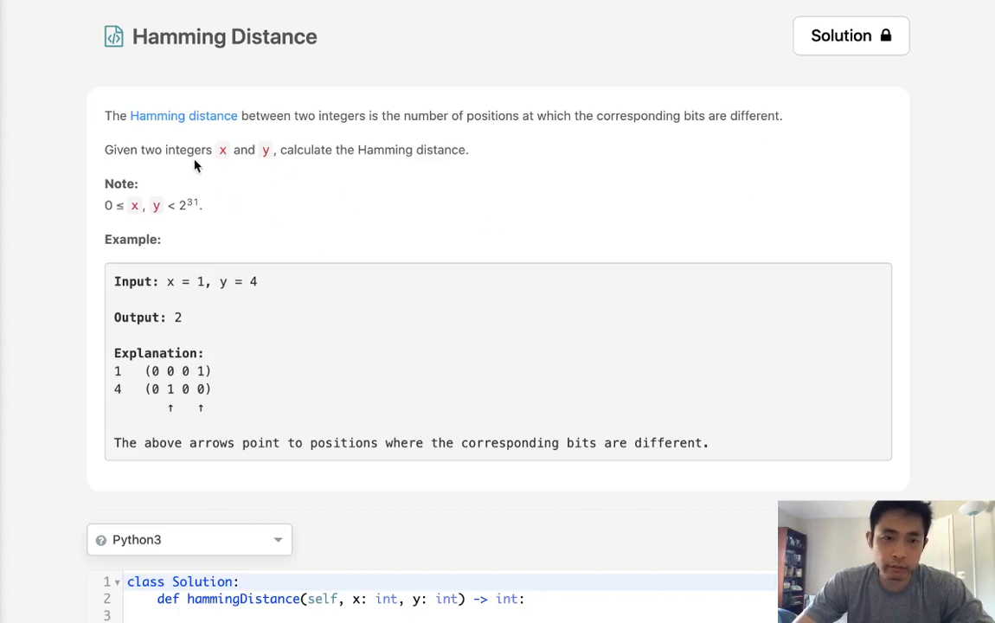
{"action": "mouse_move", "coordinate": [162, 371]}
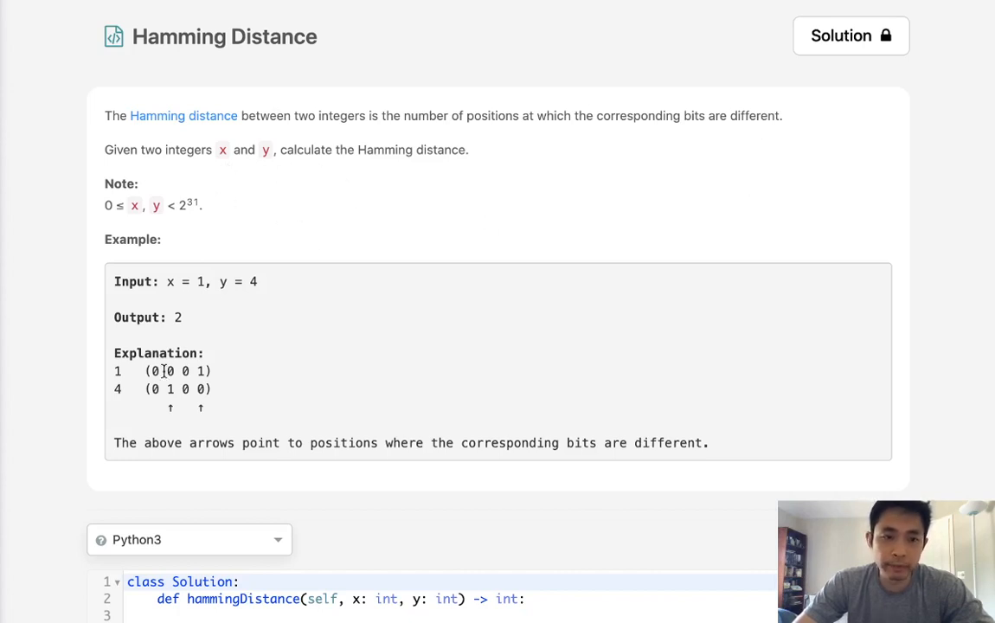
Highlight the binary form of 4 in the Hamming Distance example.
{"action": "left_click_drag", "start_coordinate": [152, 389], "coordinate": [174, 388]}
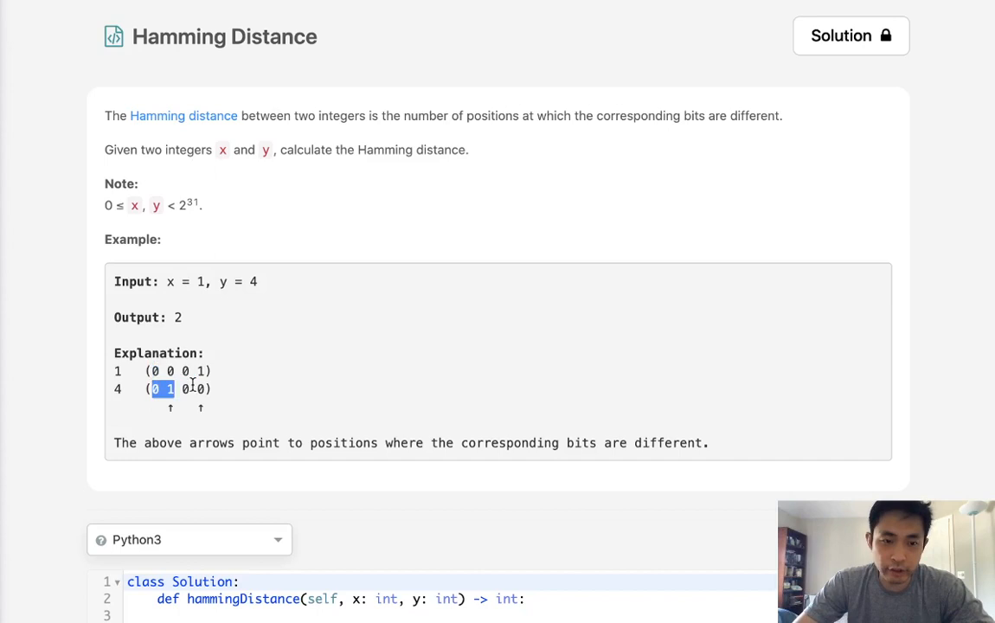
{"action": "left_click_drag", "start_coordinate": [151, 388], "coordinate": [211, 389]}
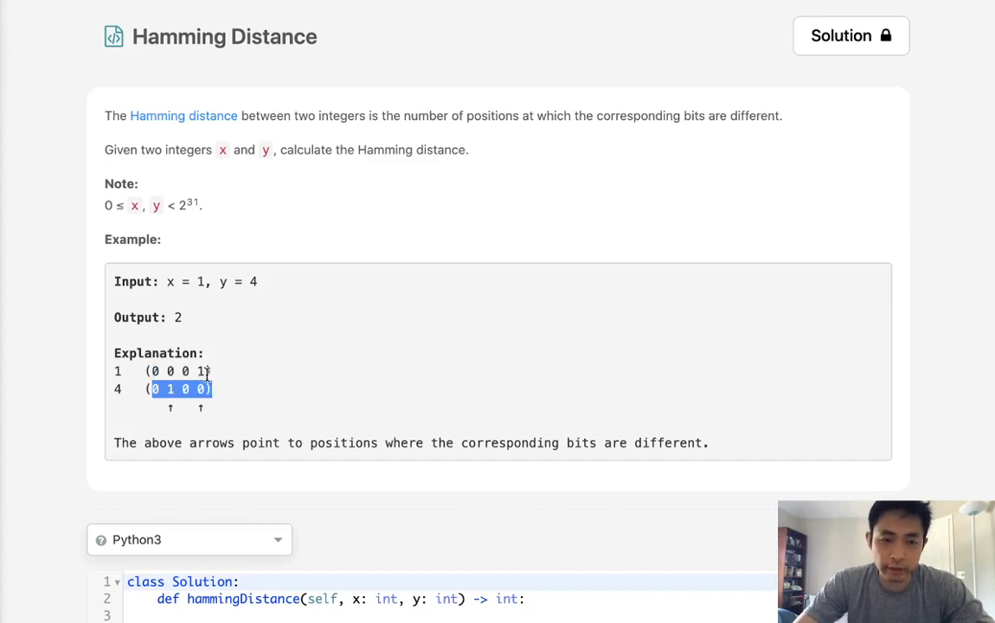
{"action": "mouse_move", "coordinate": [215, 353]}
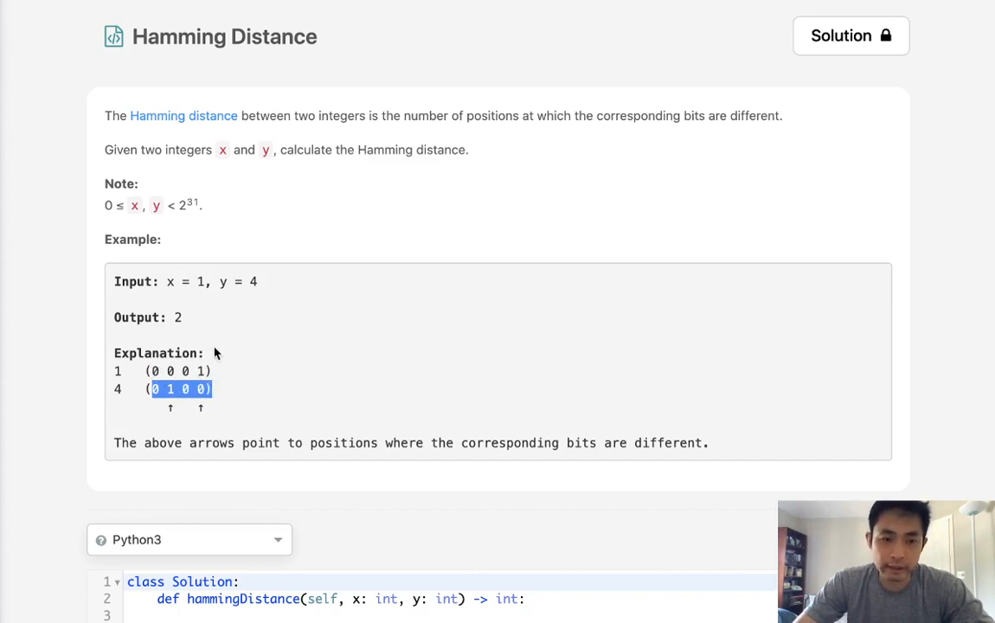
{"action": "mouse_move", "coordinate": [220, 435]}
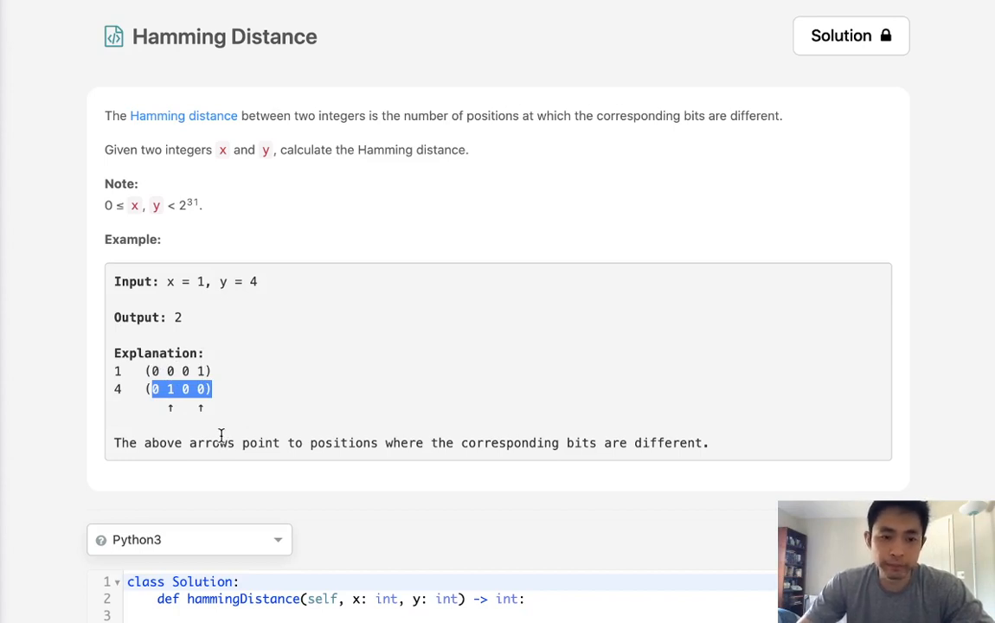
{"action": "mouse_move", "coordinate": [221, 433]}
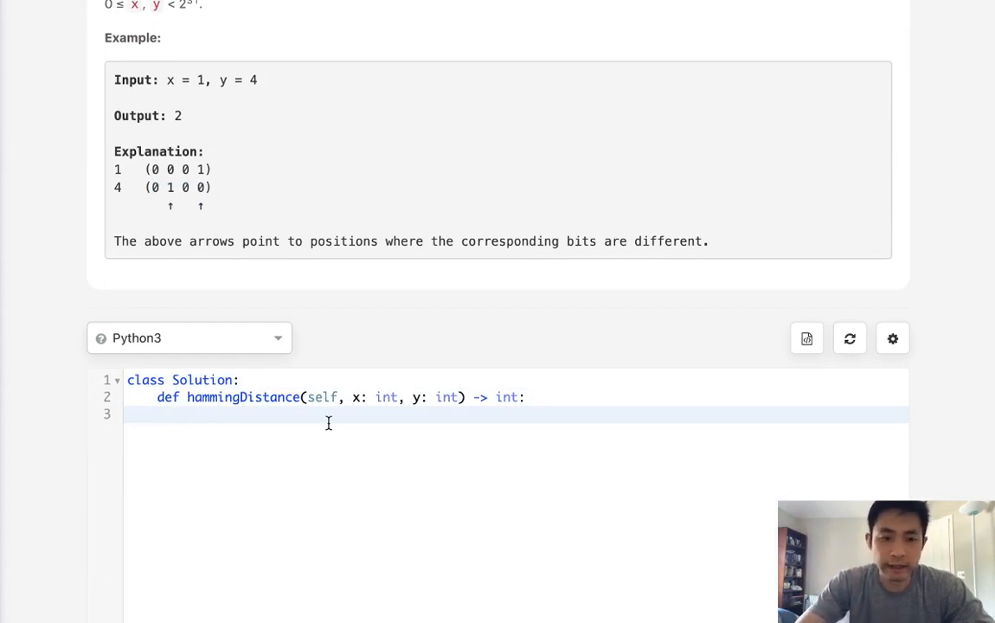
Write xor = x ^ y as the first line of hammingDistance.
{"action": "type", "text": "xor"}
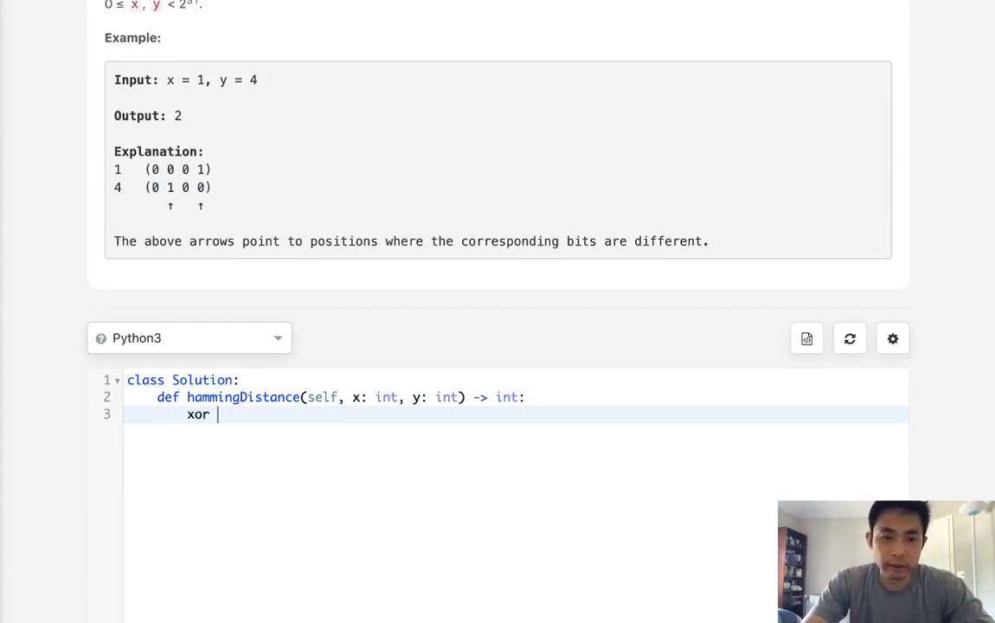
{"action": "type", "text": "="}
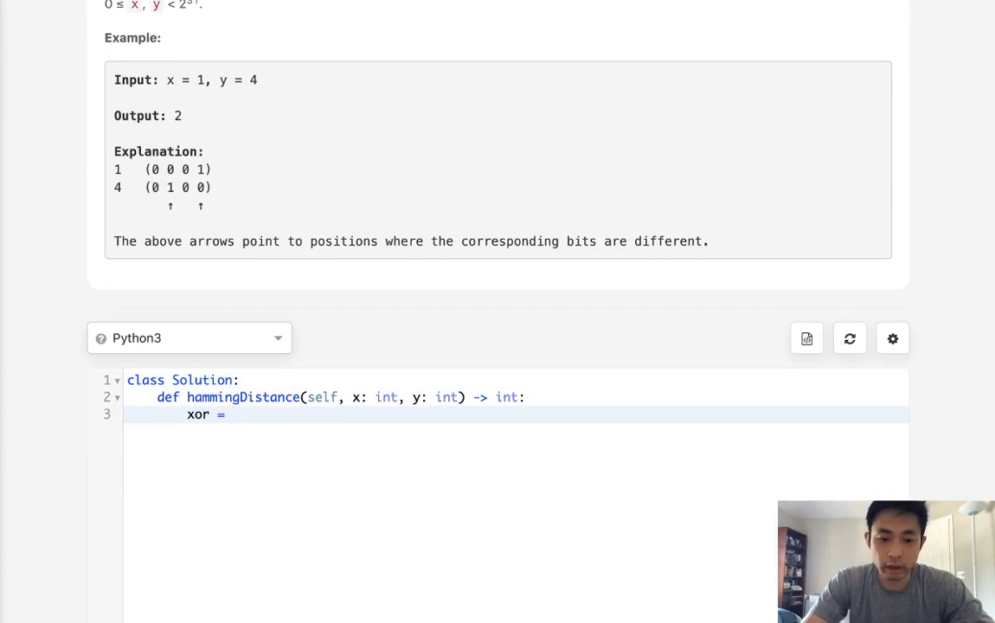
{"action": "type", "text": "x ^"}
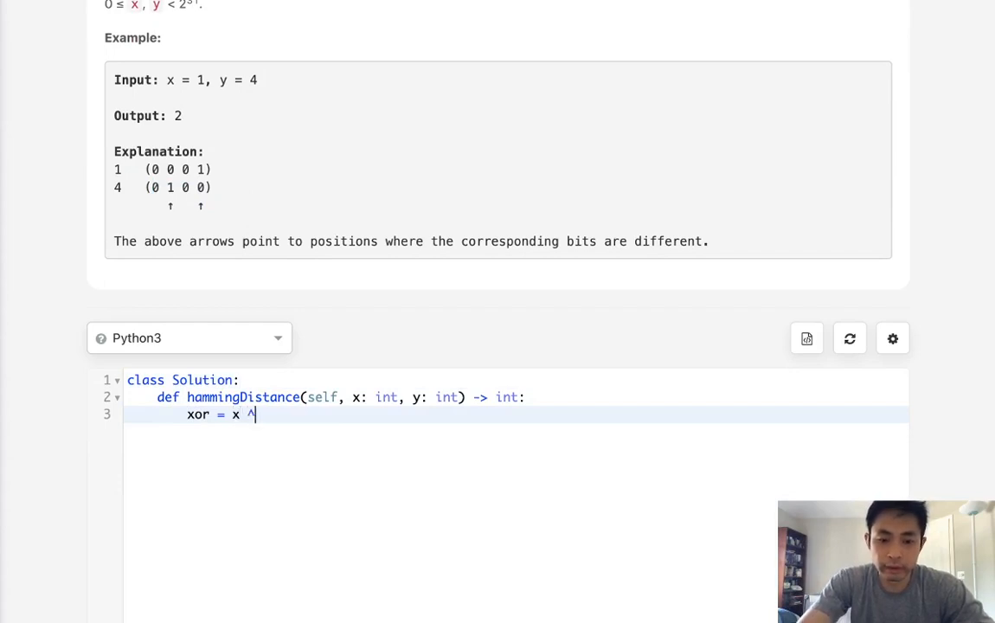
{"action": "key", "text": "Enter"}
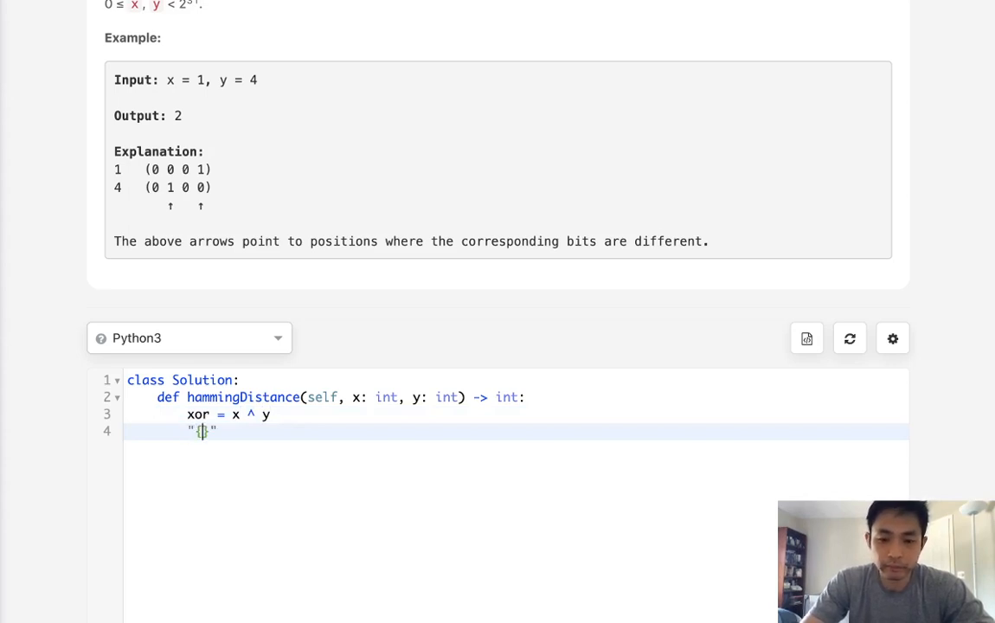
Add xor = "{:b}".format(xor) to convert the XOR result to a binary string.
{"action": "type", "text": ":b}"}
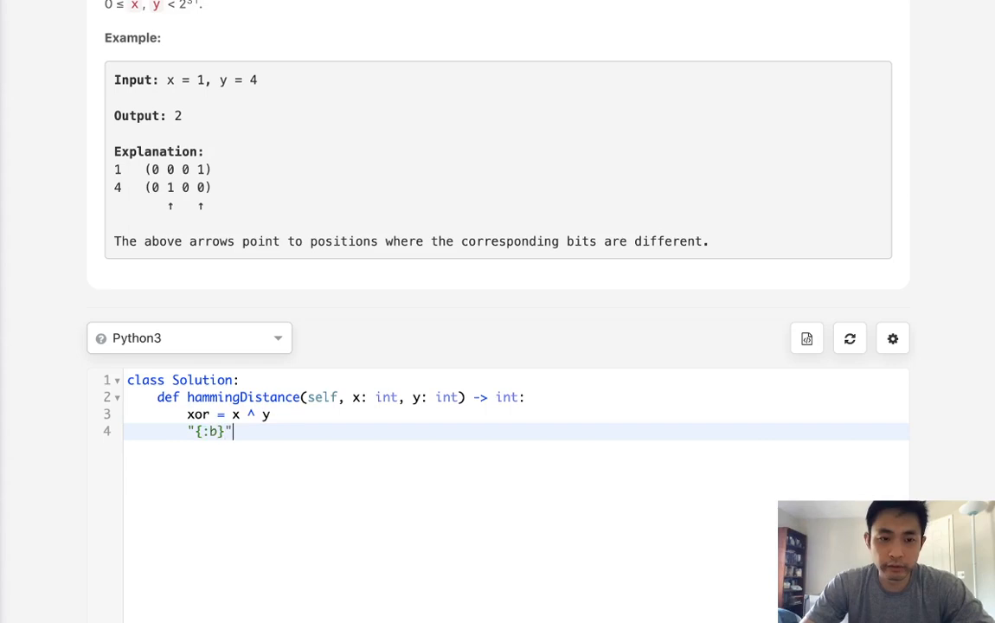
{"action": "type", "text": ".format("}
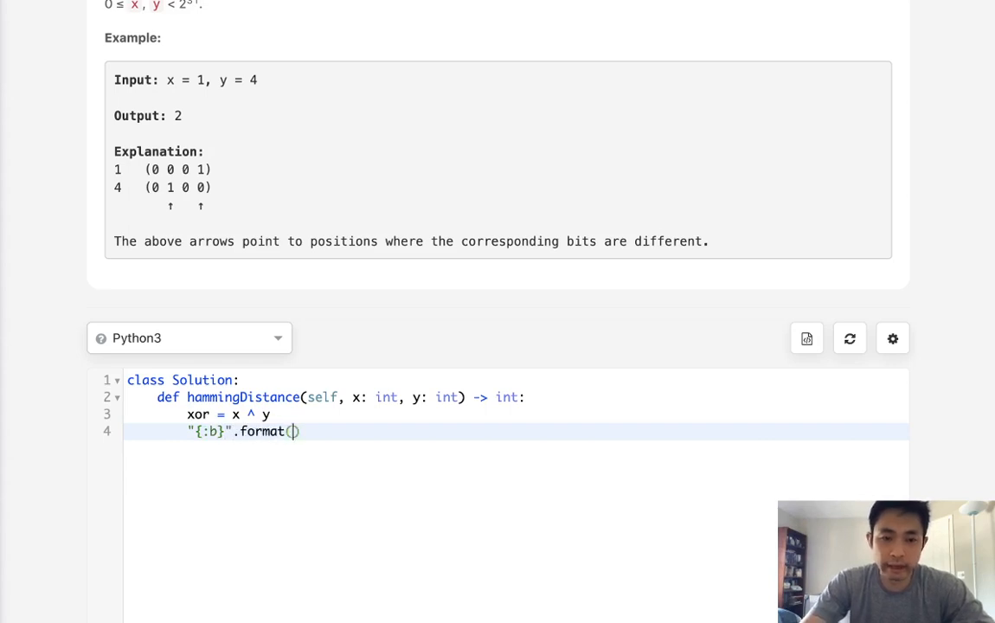
{"action": "type", "text": "xor"}
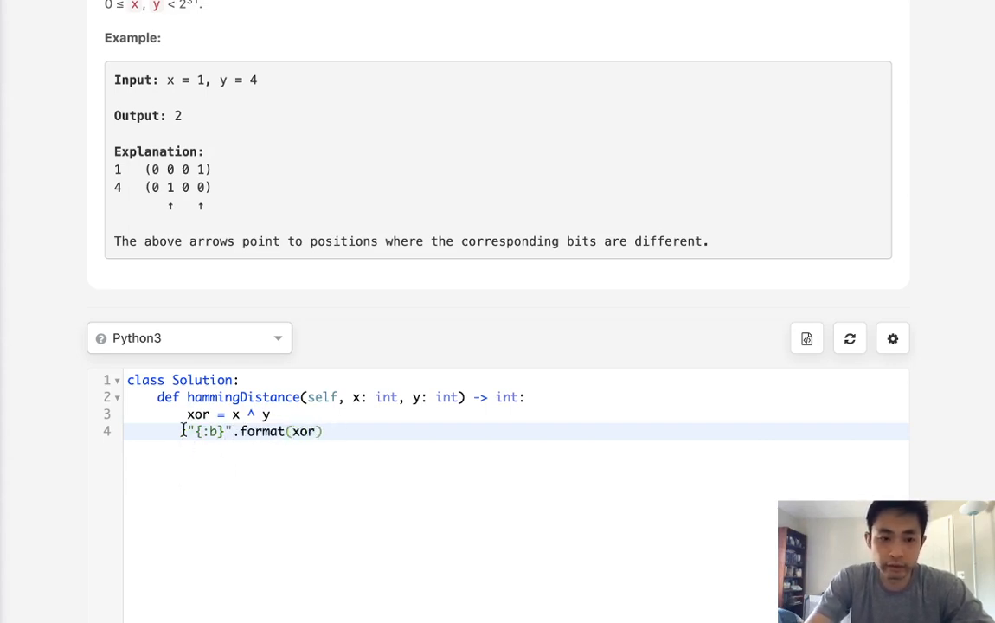
{"action": "type", "text": "xor ="}
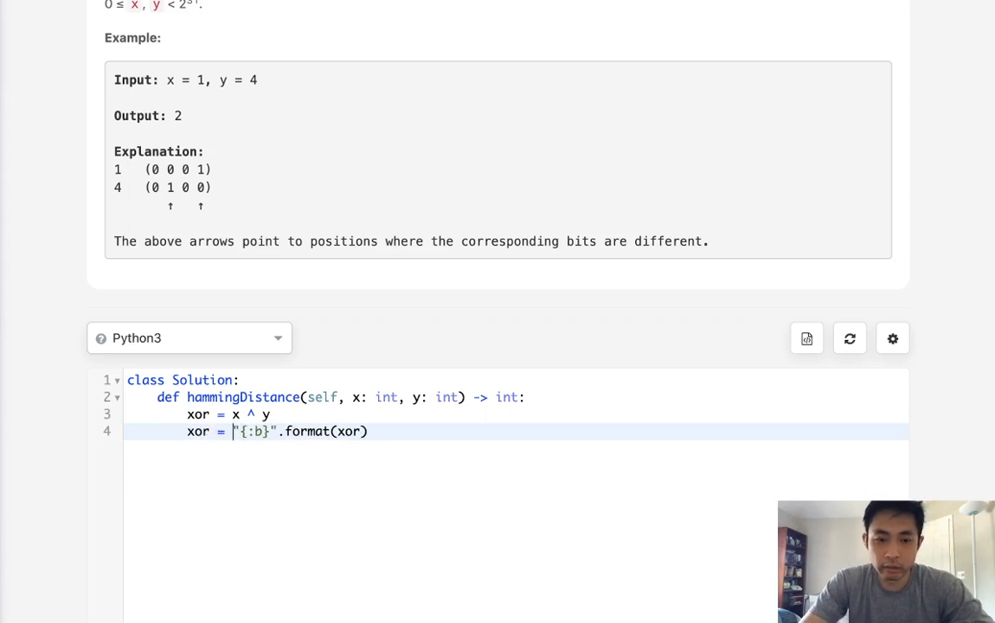
{"action": "key", "text": "Enter"}
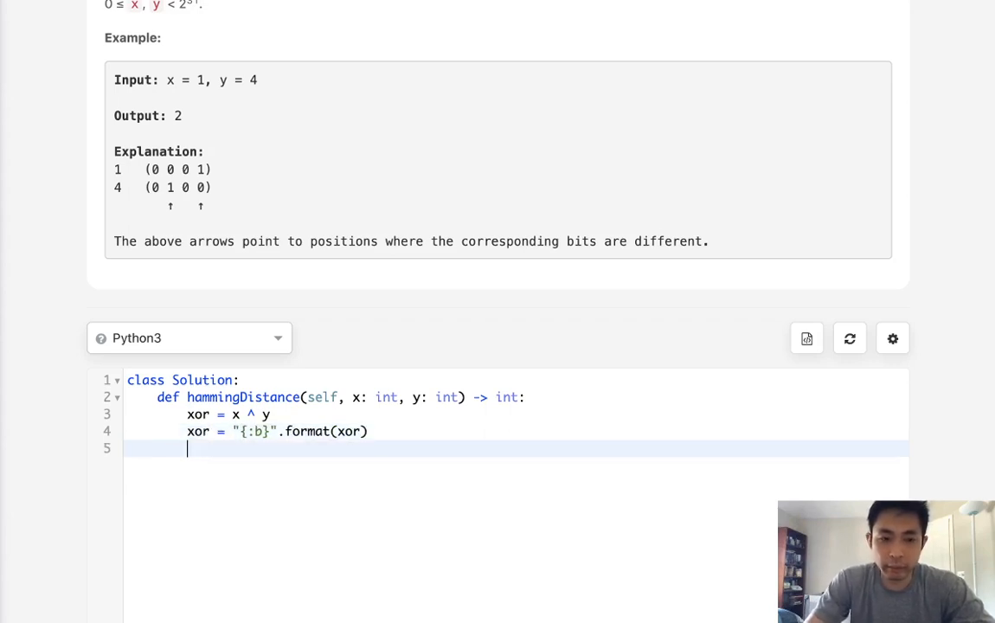
Write output = 0, a for b in xor loop adding int(b) to output, and return output.
{"action": "type", "text": "output"}
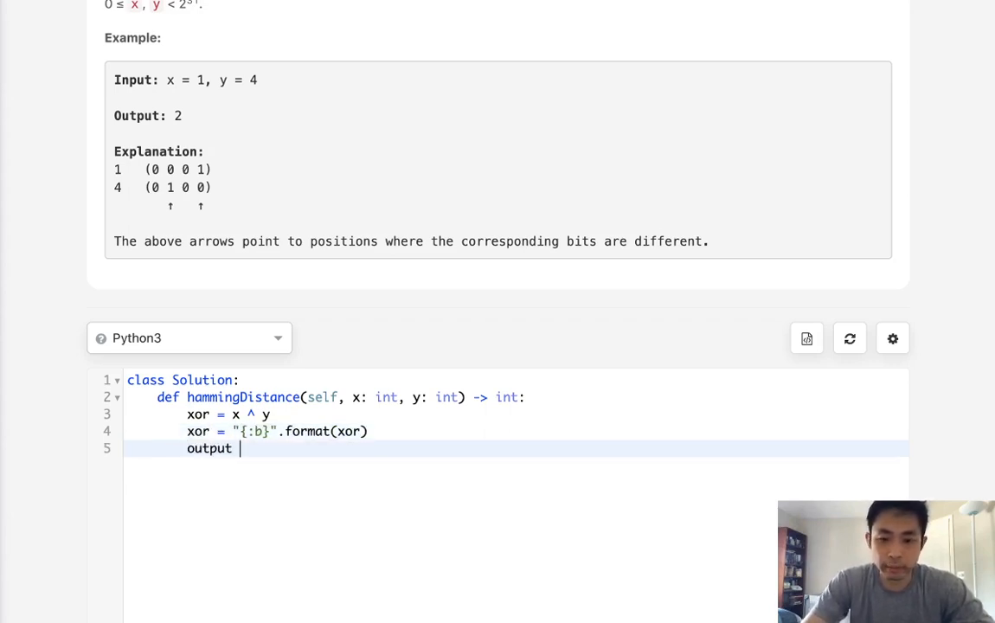
{"action": "type", "text": "= 0"}
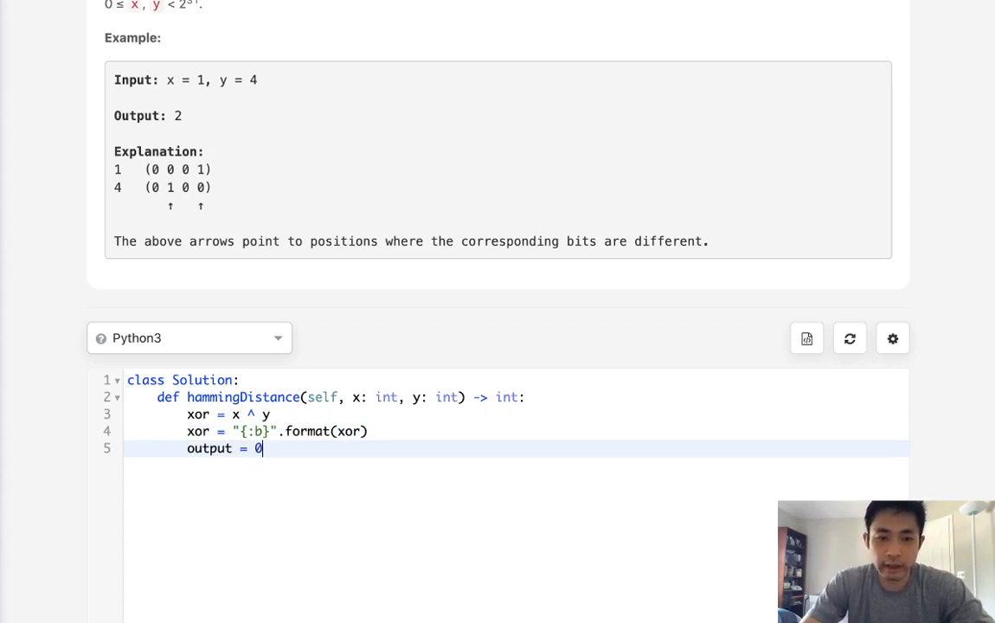
{"action": "key", "text": "Enter"}
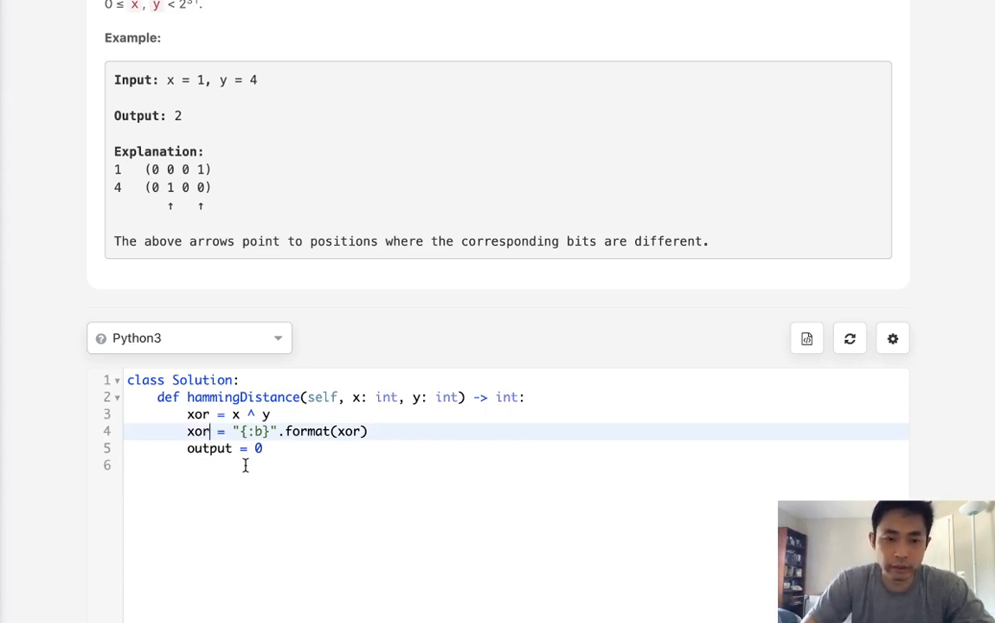
{"action": "type", "text": "for b in xor:"}
{"action": "type", "text": "int"}
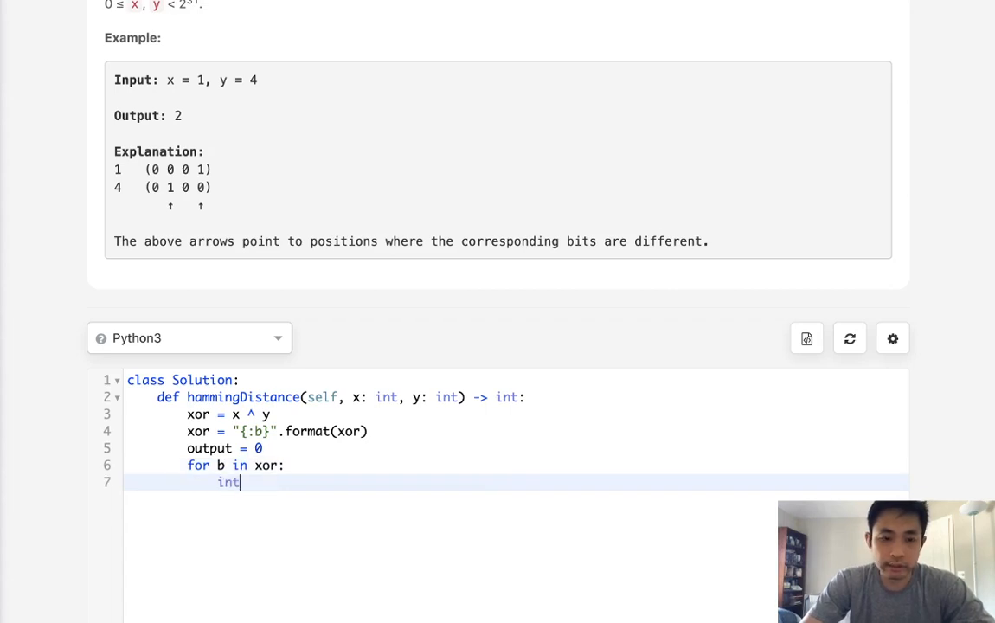
{"action": "type", "text": "(b"}
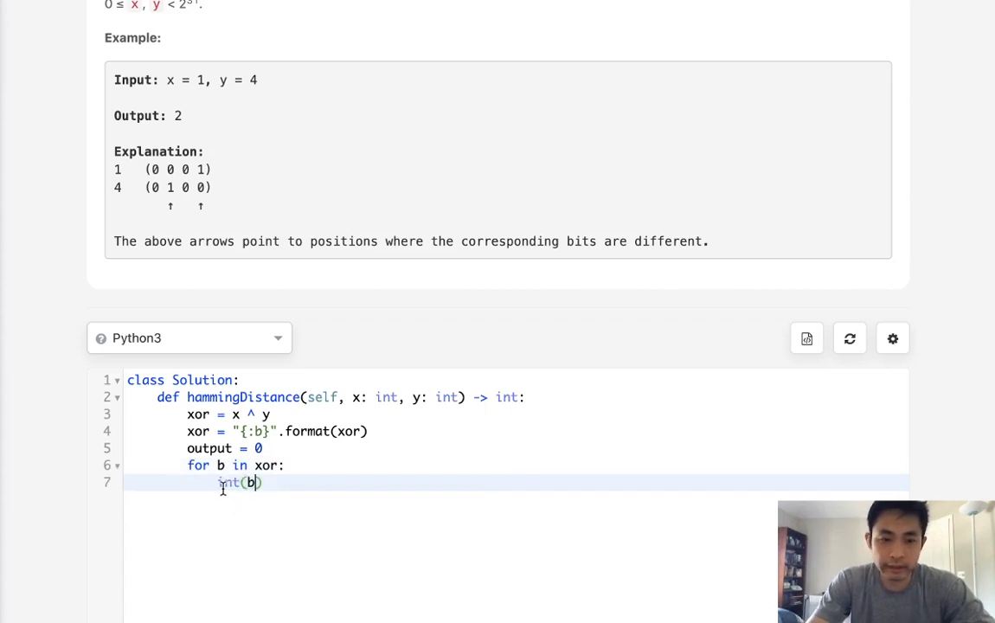
{"action": "type", "text": "output +="}
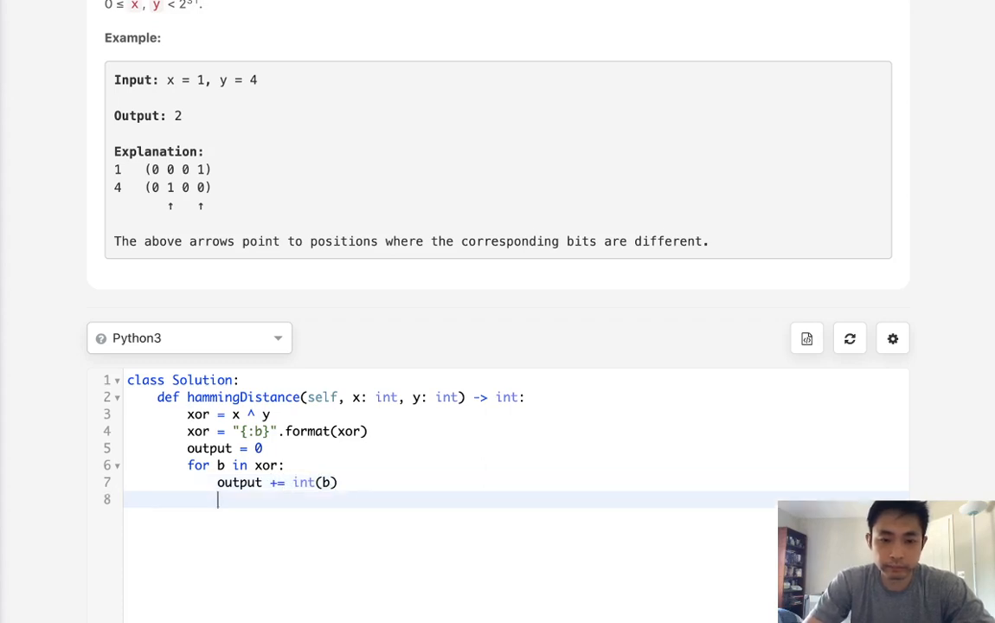
{"action": "type", "text": "return output"}
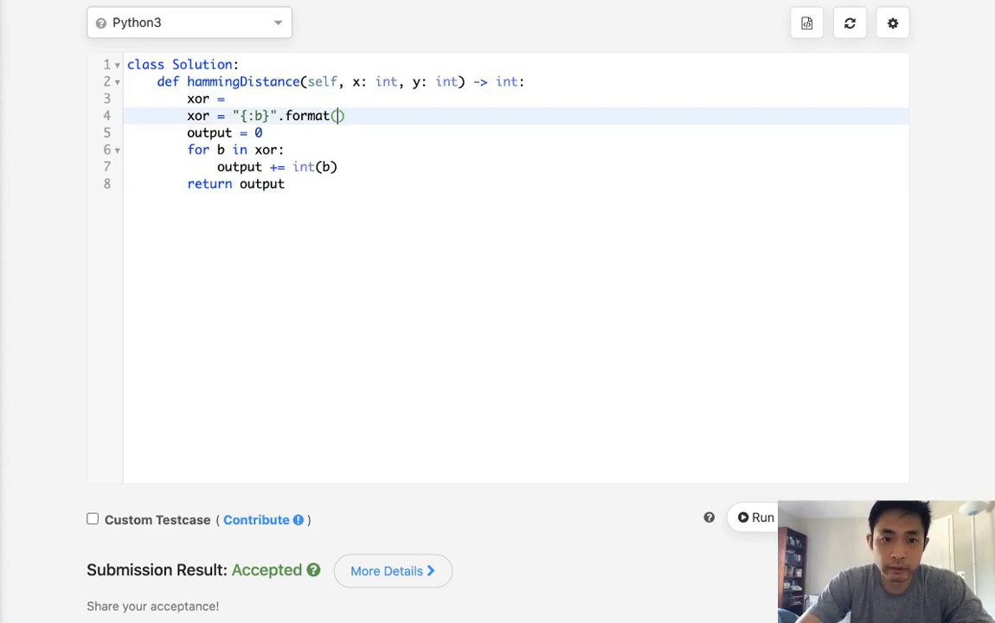
Rewrite as return sum(int(b) for b in "{:b}".format(x ^ y)).
{"action": "type", "text": "(x ^ y)"}
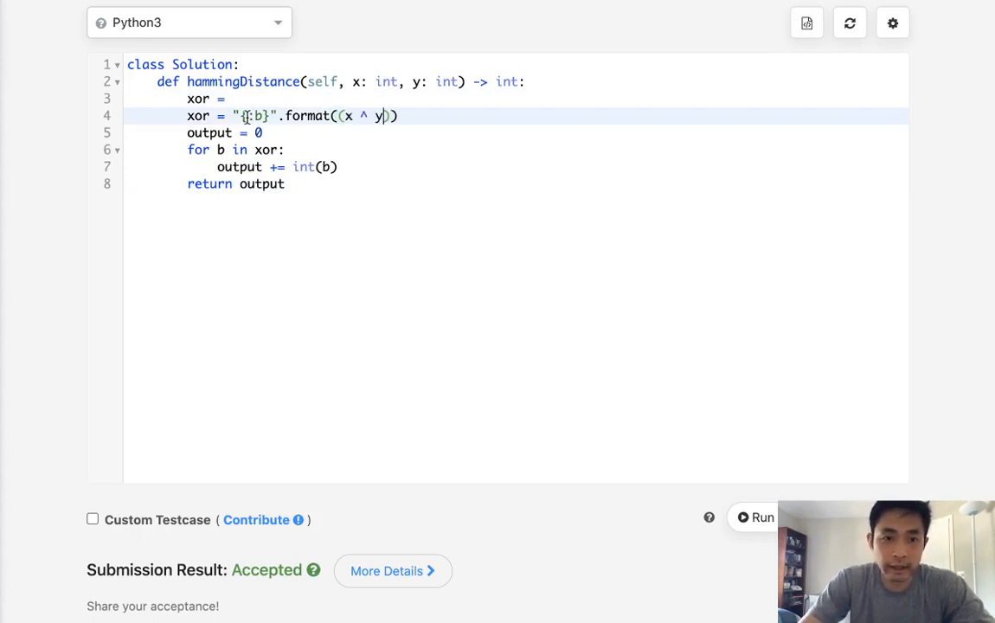
{"action": "key", "text": "Backspace"}
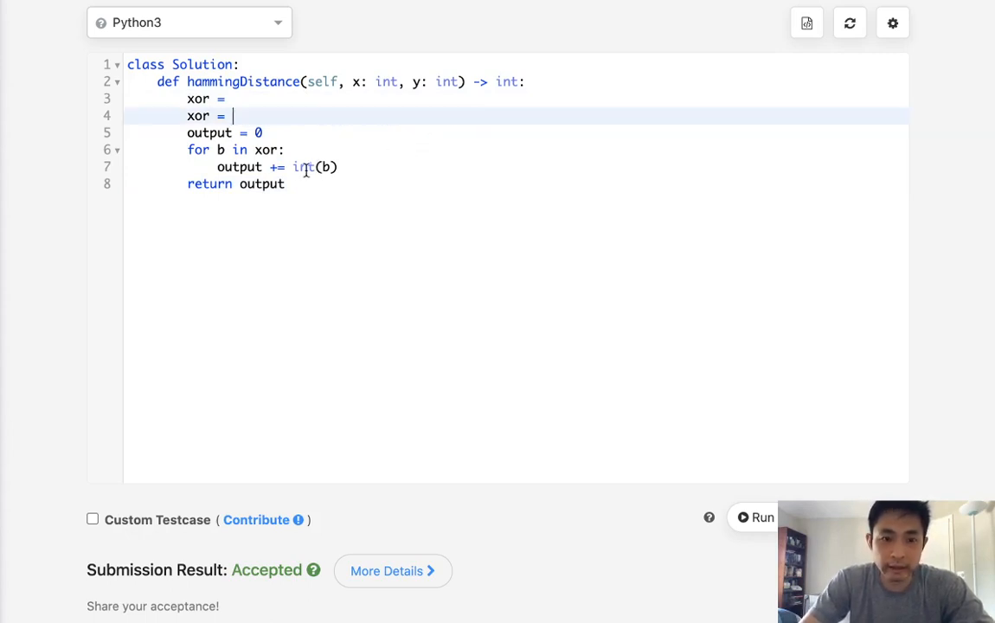
{"action": "type", "text": "\"{:b}\".format((x ^ y))]"}
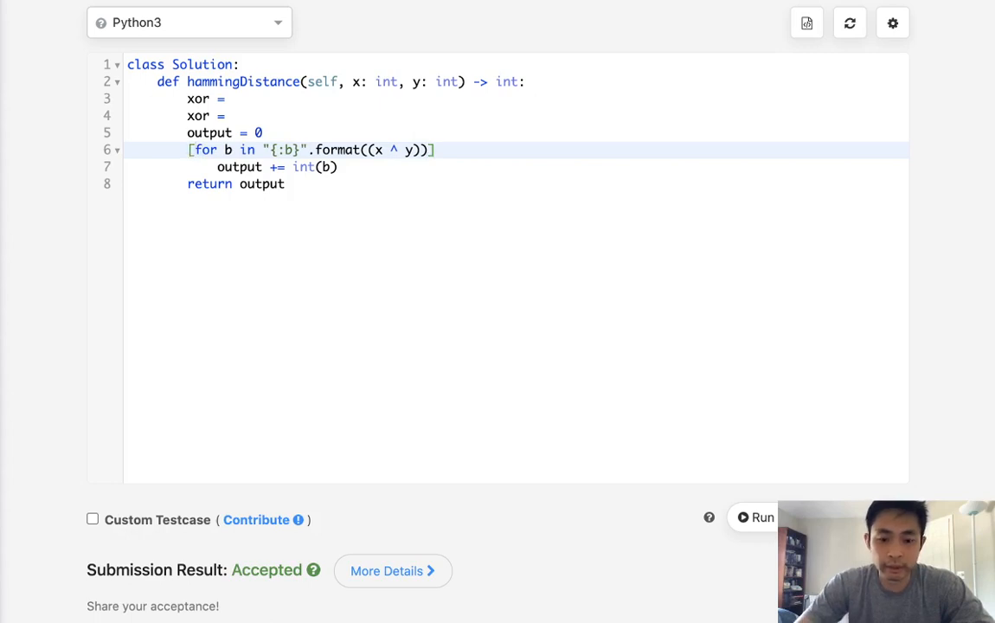
{"action": "type", "text": "int(b)"}
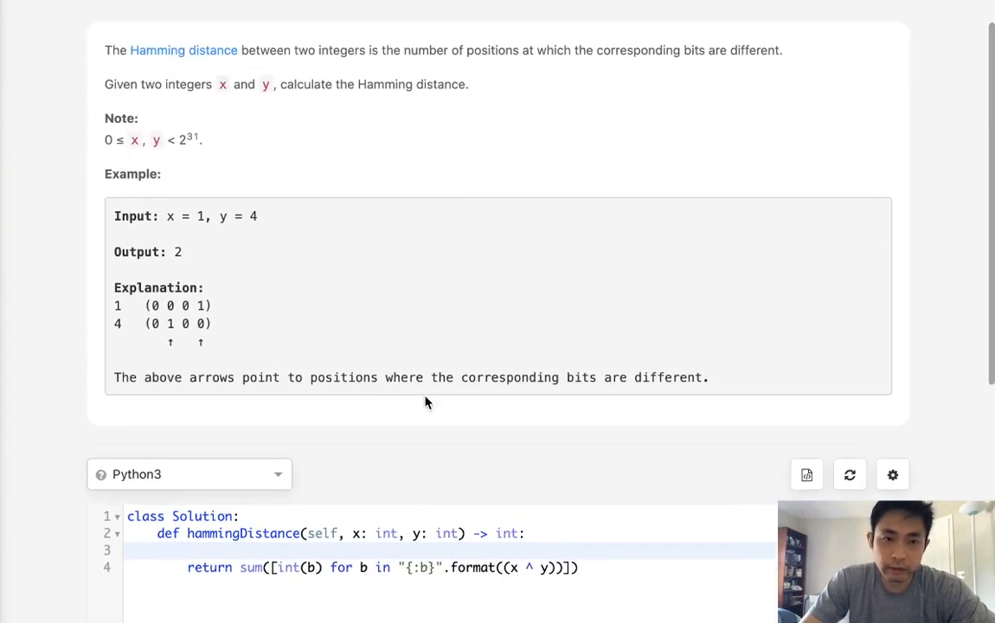
{"action": "scroll", "scroll_direction": "down", "scroll_amount": 3}
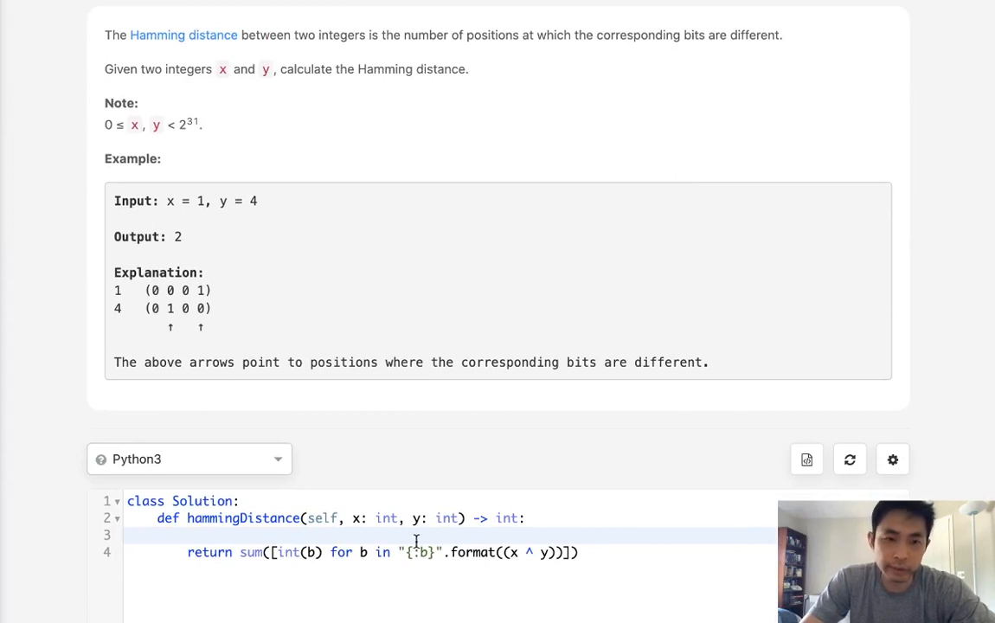
{"action": "scroll", "scroll_direction": "down", "scroll_amount": 3}
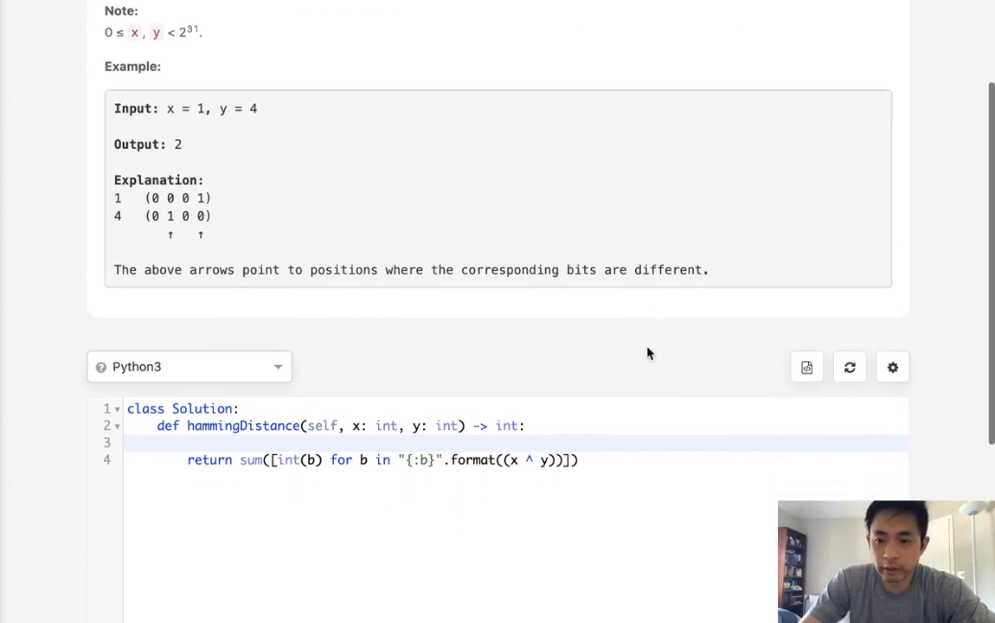